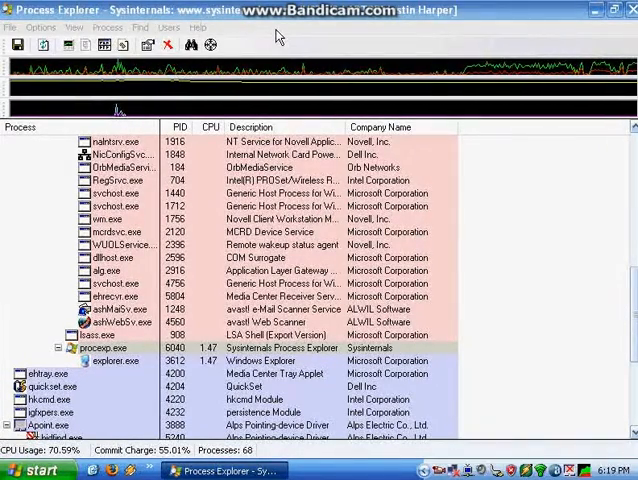
# Step: Launch Resource Hacker alongside the running Process Explorer
pyautogui.click(104, 348)
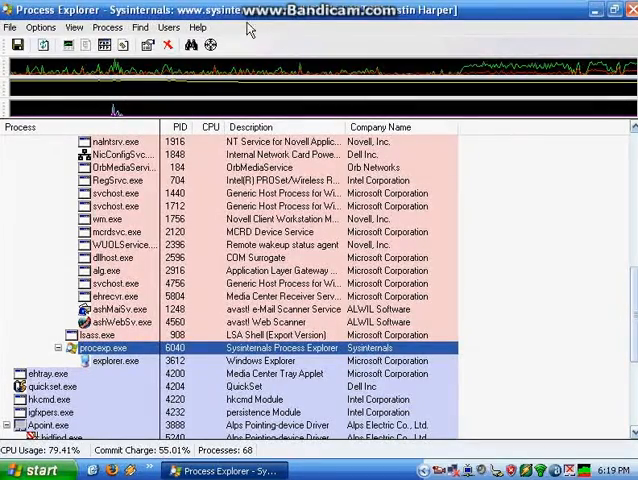
pyautogui.moveTo(178, 26)
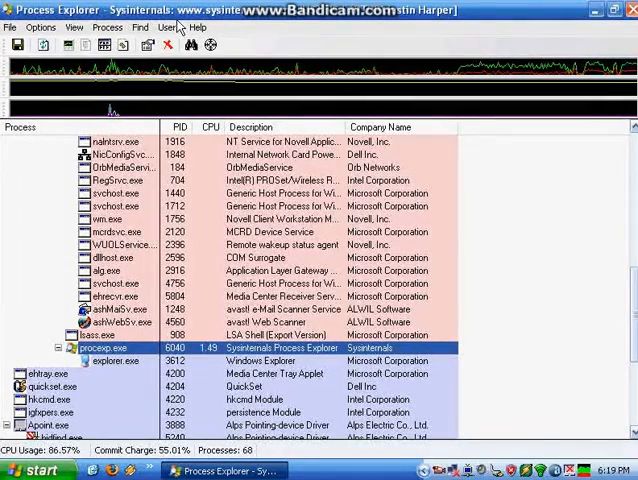
pyautogui.click(36, 470)
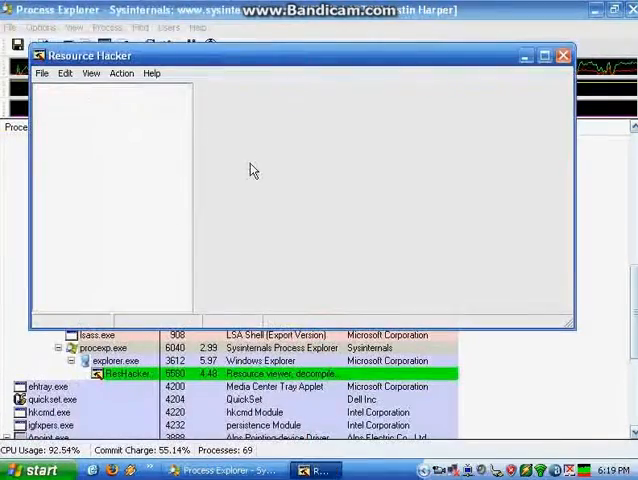
# Step: Load C:\WINDOWS\explorer.exe into Resource Hacker via File > Open
pyautogui.click(42, 72)
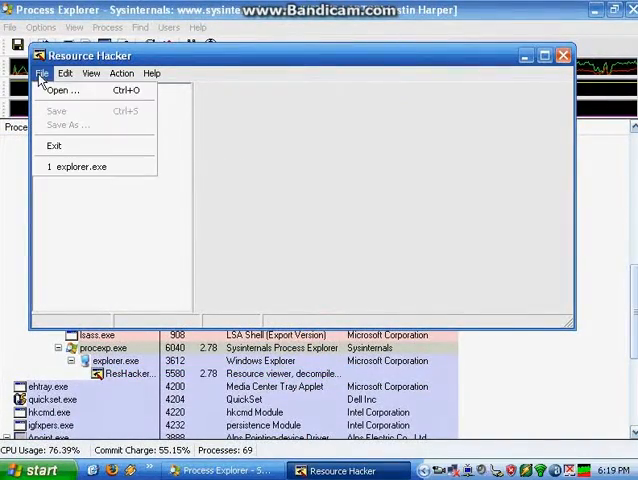
pyautogui.click(62, 90)
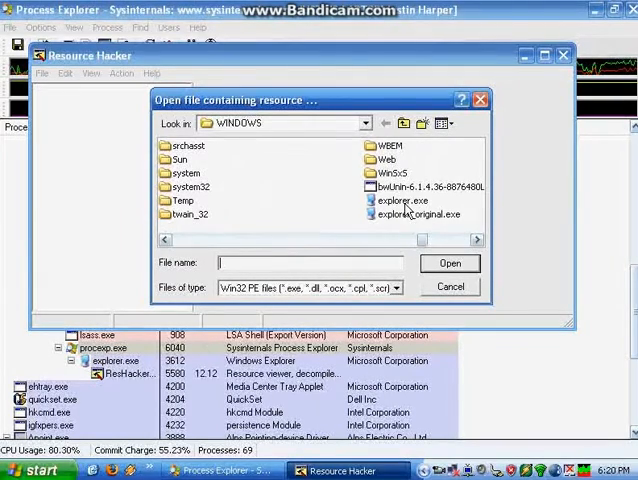
pyautogui.click(448, 264)
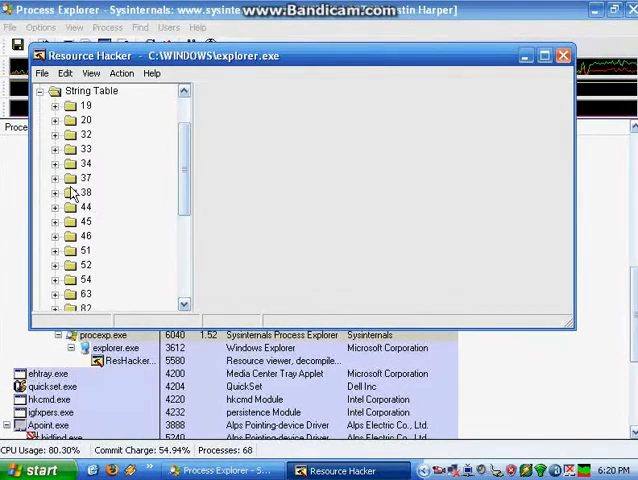
# Step: Edit String Table 37 > 1033 so string 578 reads 'Hello World' instead of 'start'
pyautogui.click(58, 192)
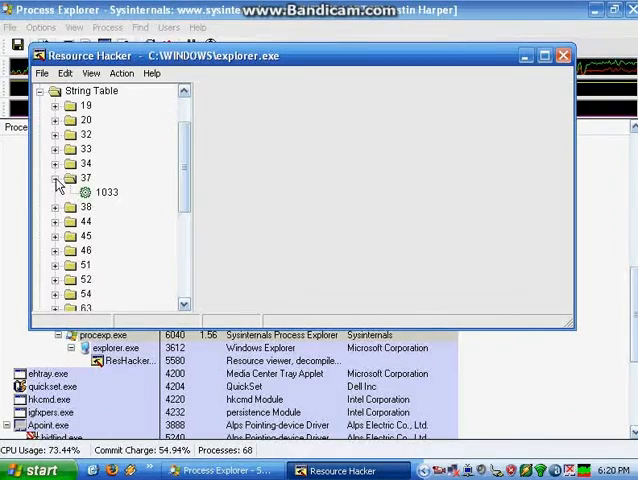
pyautogui.click(106, 192)
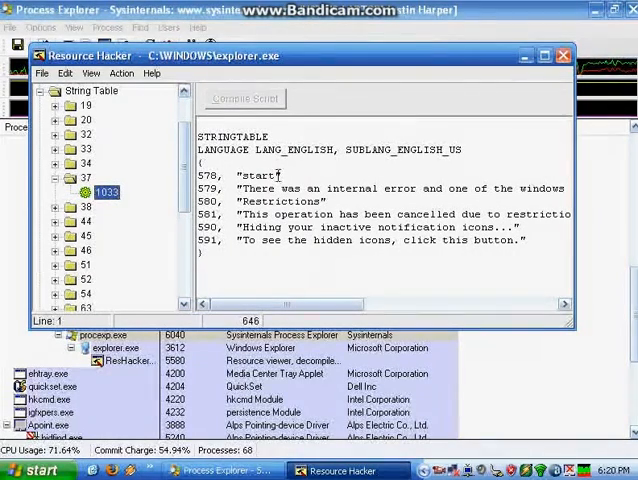
pyautogui.doubleClick(258, 174)
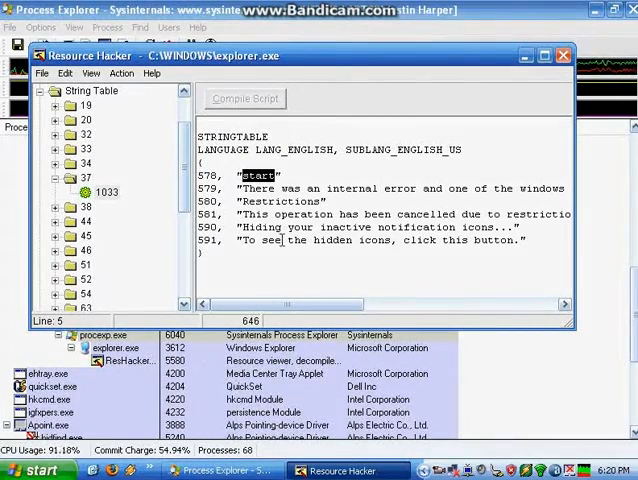
pyautogui.write('Hello')
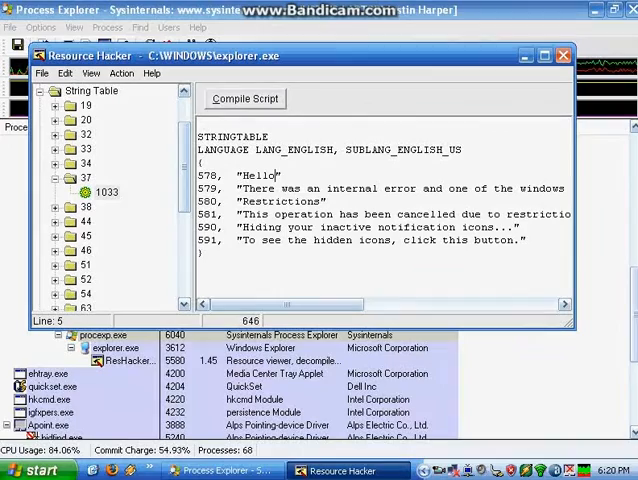
pyautogui.write('World')
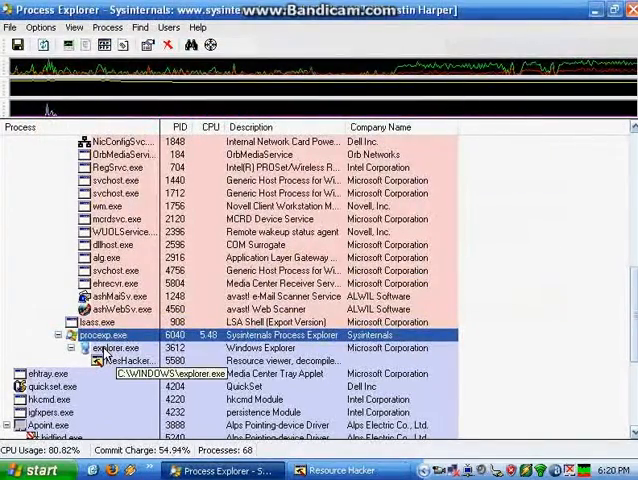
# Step: Kill the explorer.exe process from Process Explorer and confirm
pyautogui.rightClick(112, 348)
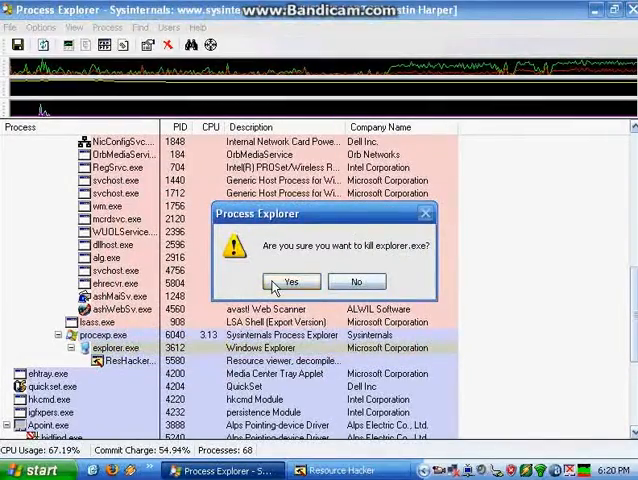
pyautogui.click(292, 280)
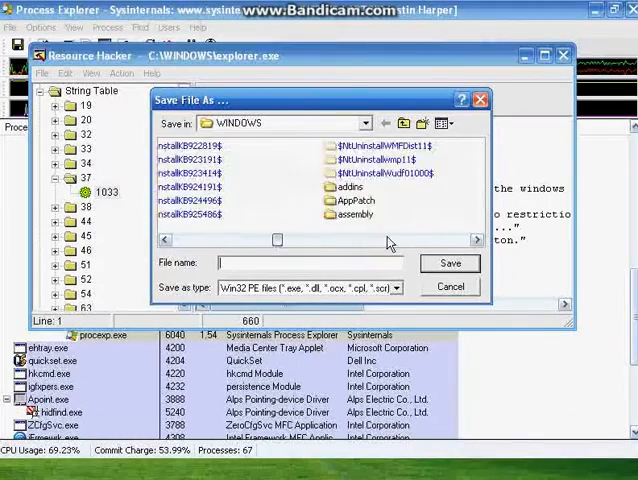
# Step: Save the edited file over C:\WINDOWS\explorer.exe, replacing the original
pyautogui.scroll(-3)
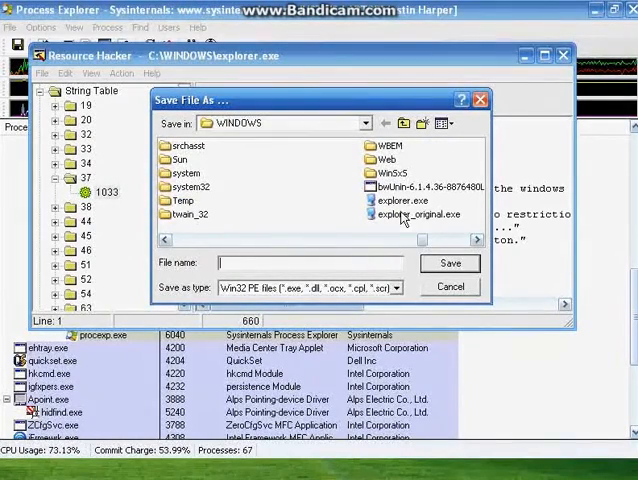
pyautogui.click(396, 200)
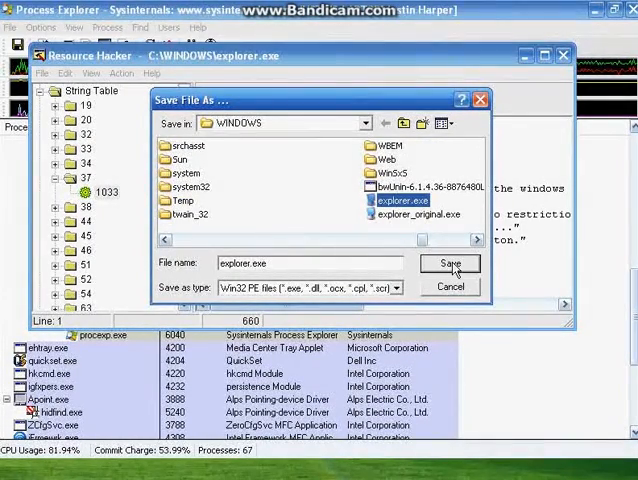
pyautogui.click(450, 264)
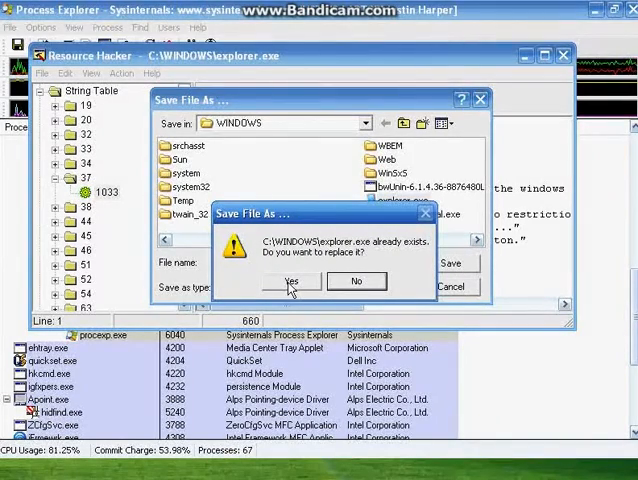
pyautogui.click(292, 280)
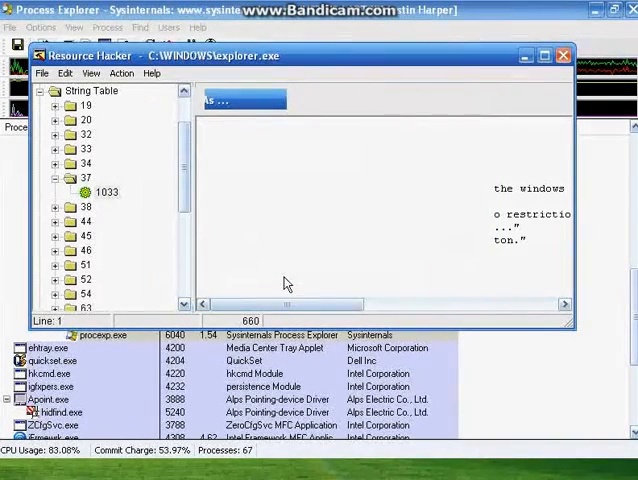
pyautogui.click(106, 192)
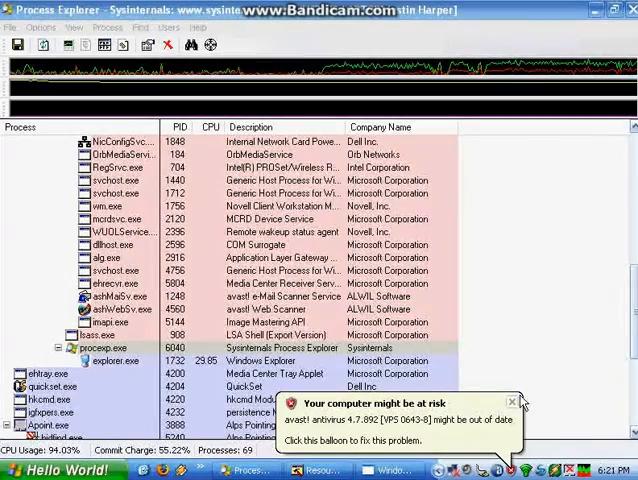
# Step: Dismiss the antivirus notification after explorer.exe restarts with 'Hello World!' Start button
pyautogui.click(512, 404)
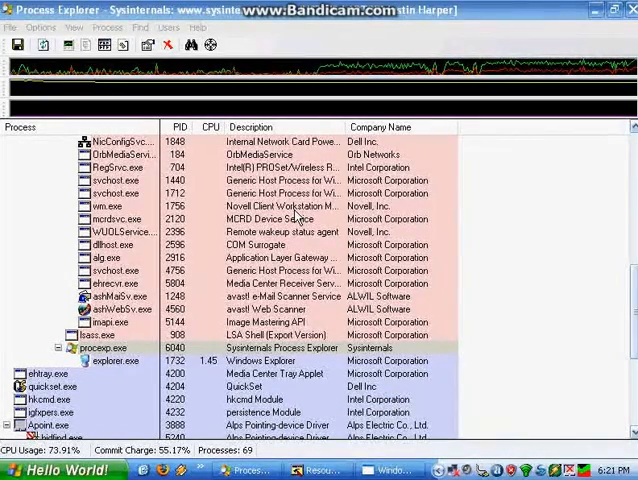